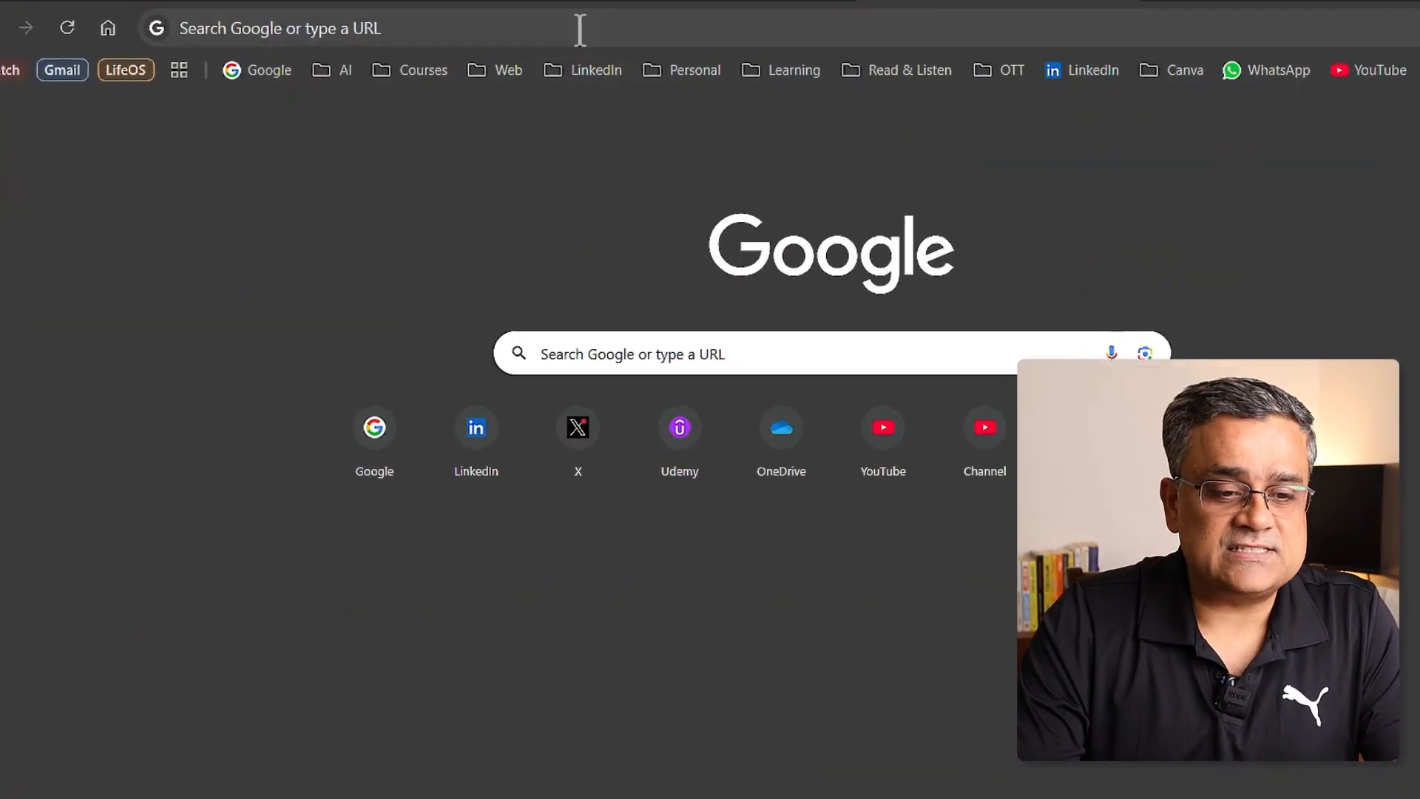
- Go to claude.ai and open the account menu at the bottom-left
{"action": "type", "text": "claude.ai/new"}
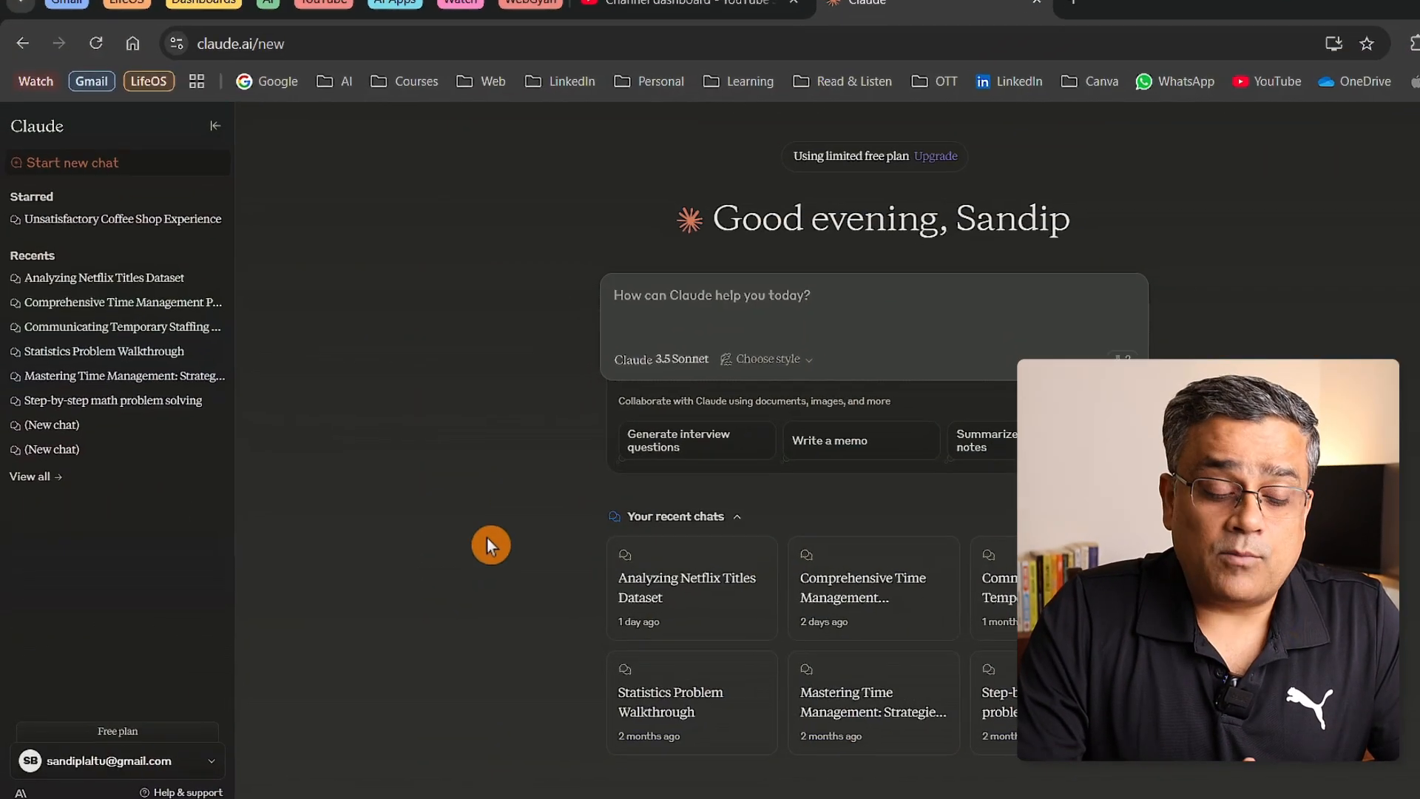
{"action": "left_click", "coordinate": [116, 760]}
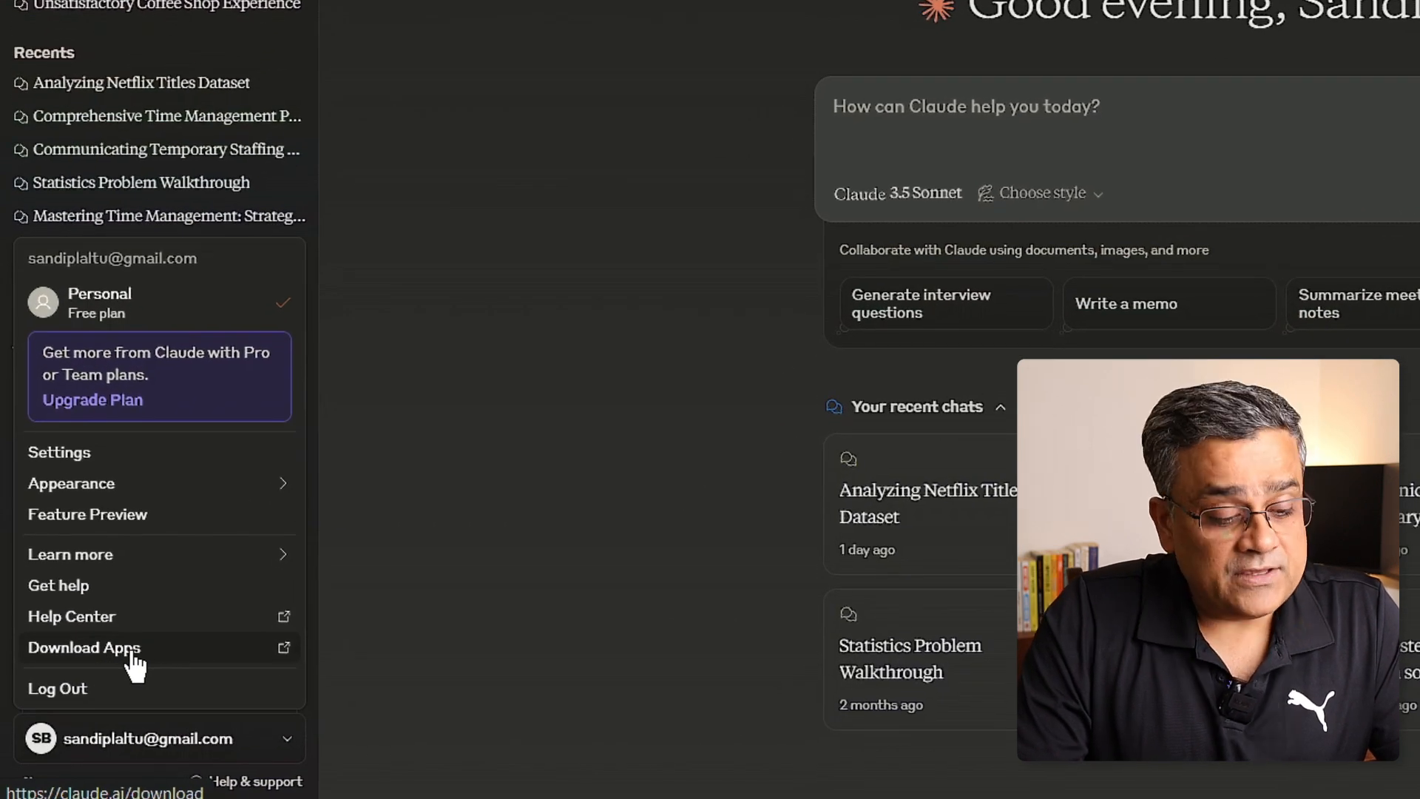
- Open Download Apps and download the Claude for Desktop Windows installer
{"action": "left_click", "coordinate": [84, 646]}
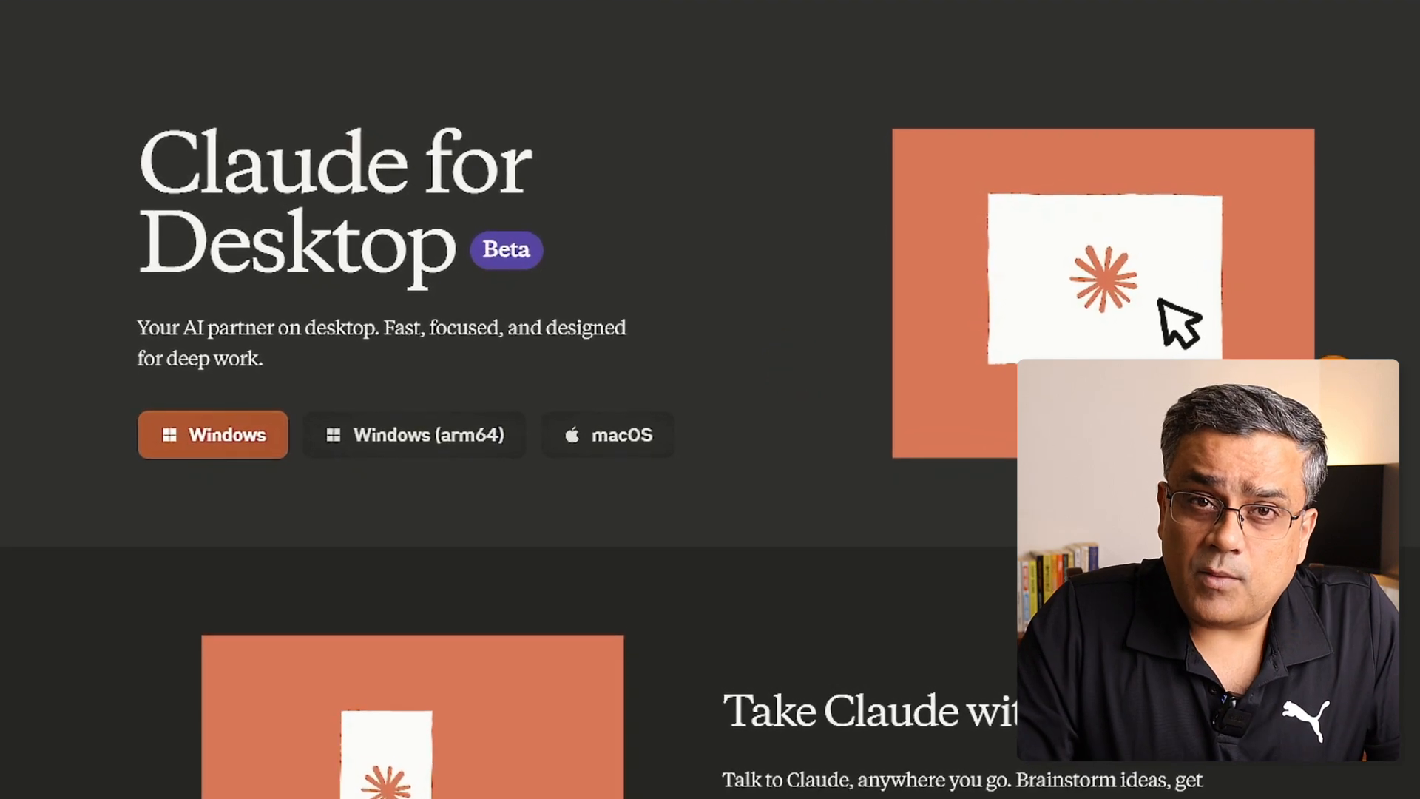
{"action": "scroll", "scroll_direction": "down", "scroll_amount": 3}
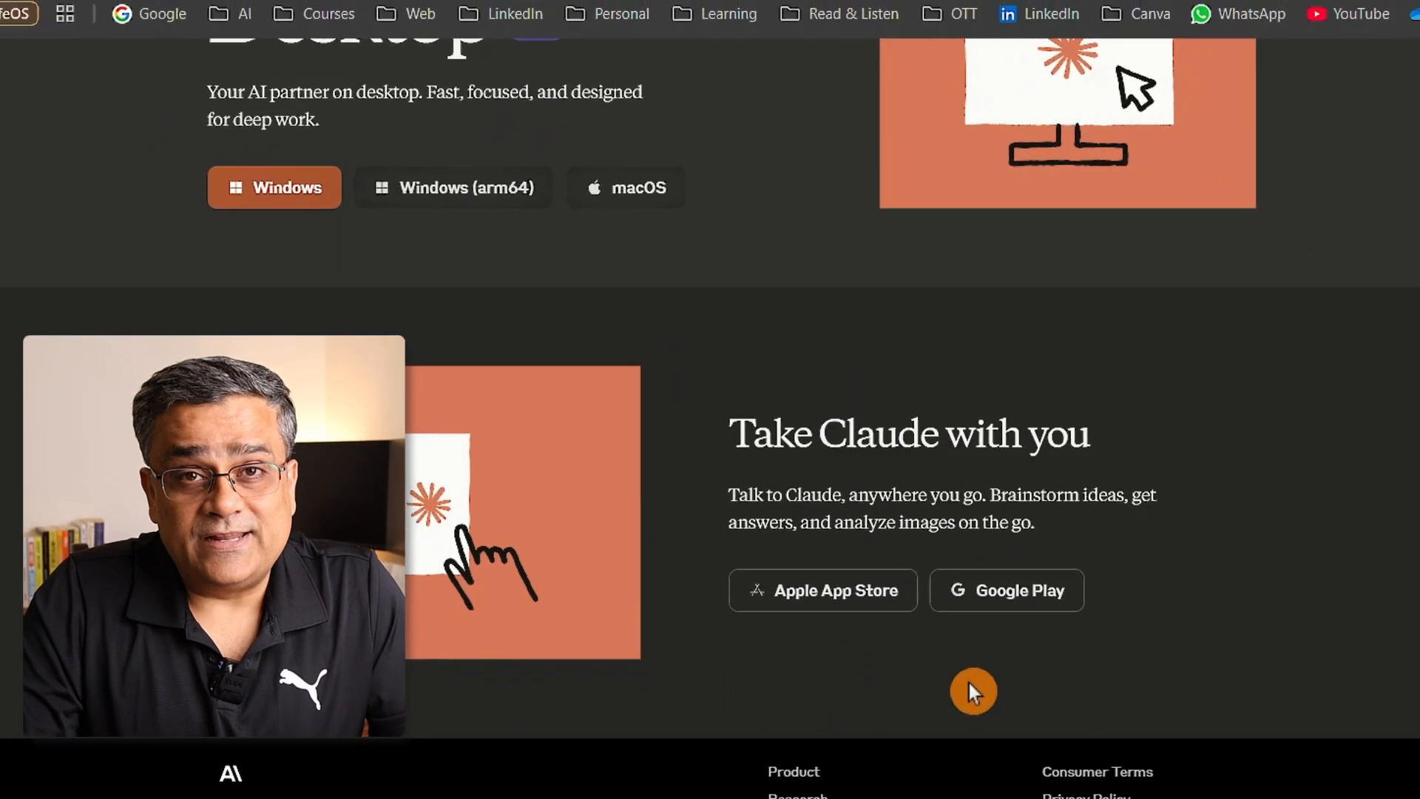
{"action": "scroll", "scroll_direction": "up", "scroll_amount": 3}
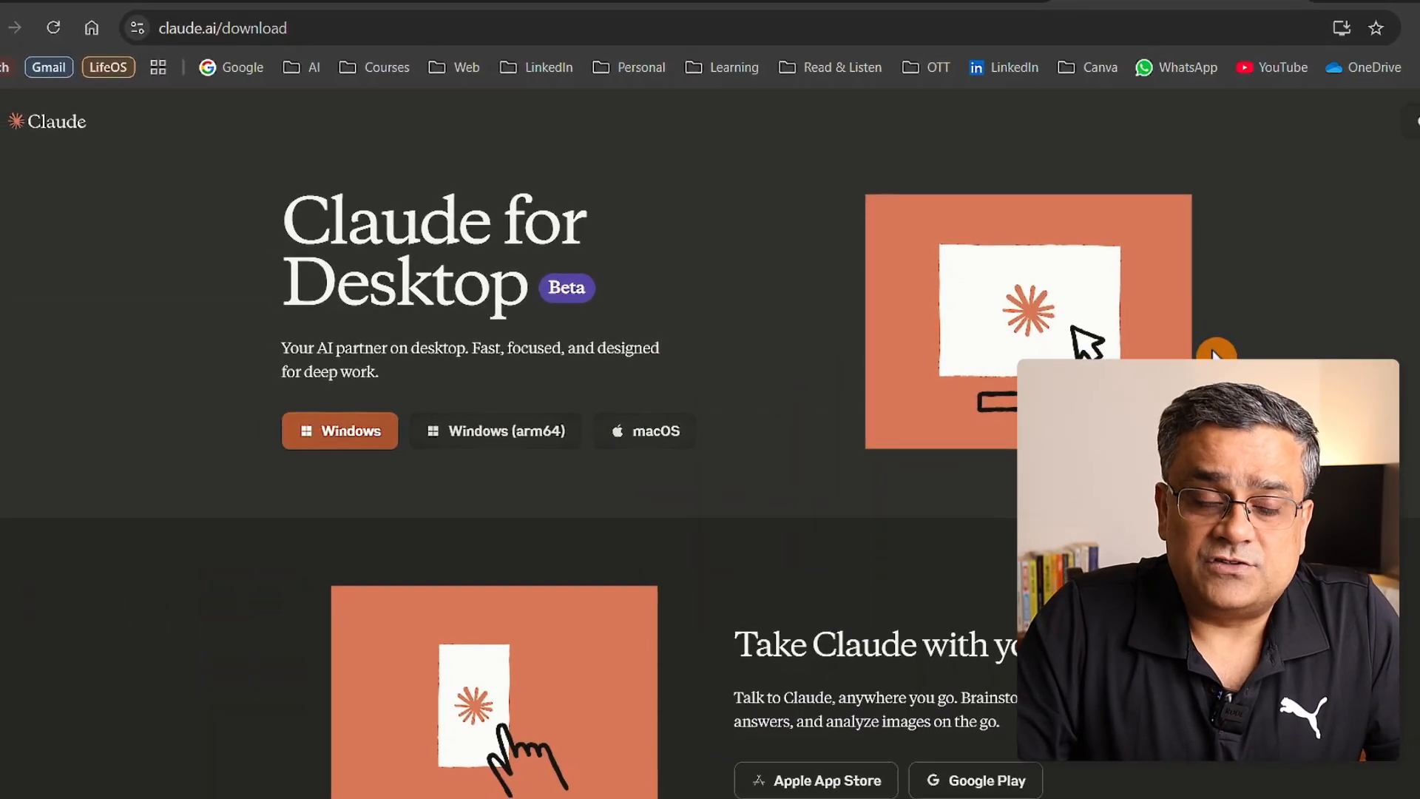
{"action": "left_click", "coordinate": [339, 431]}
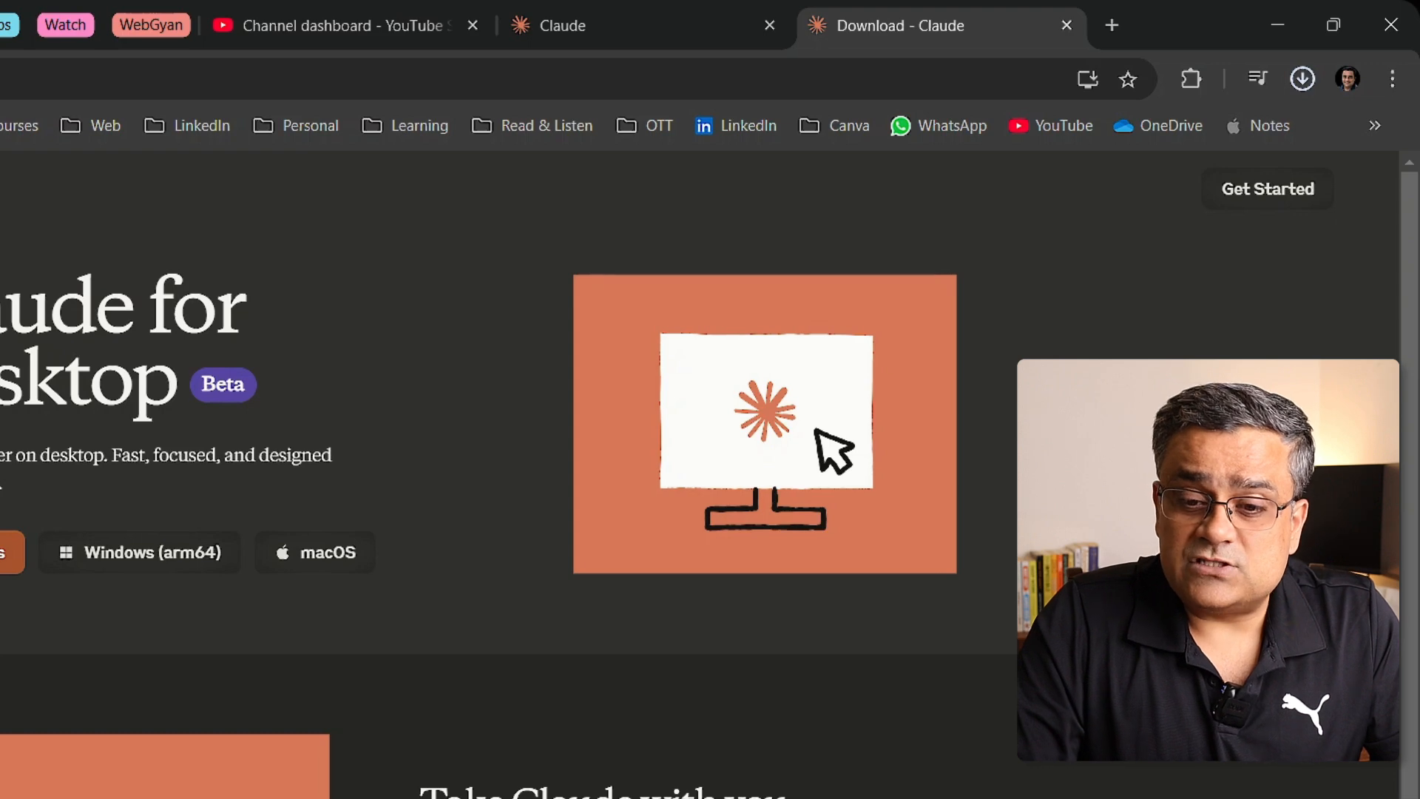
- Show Chrome's downloads list with the Claude-Setup-x64 installer
{"action": "left_click", "coordinate": [1303, 79]}
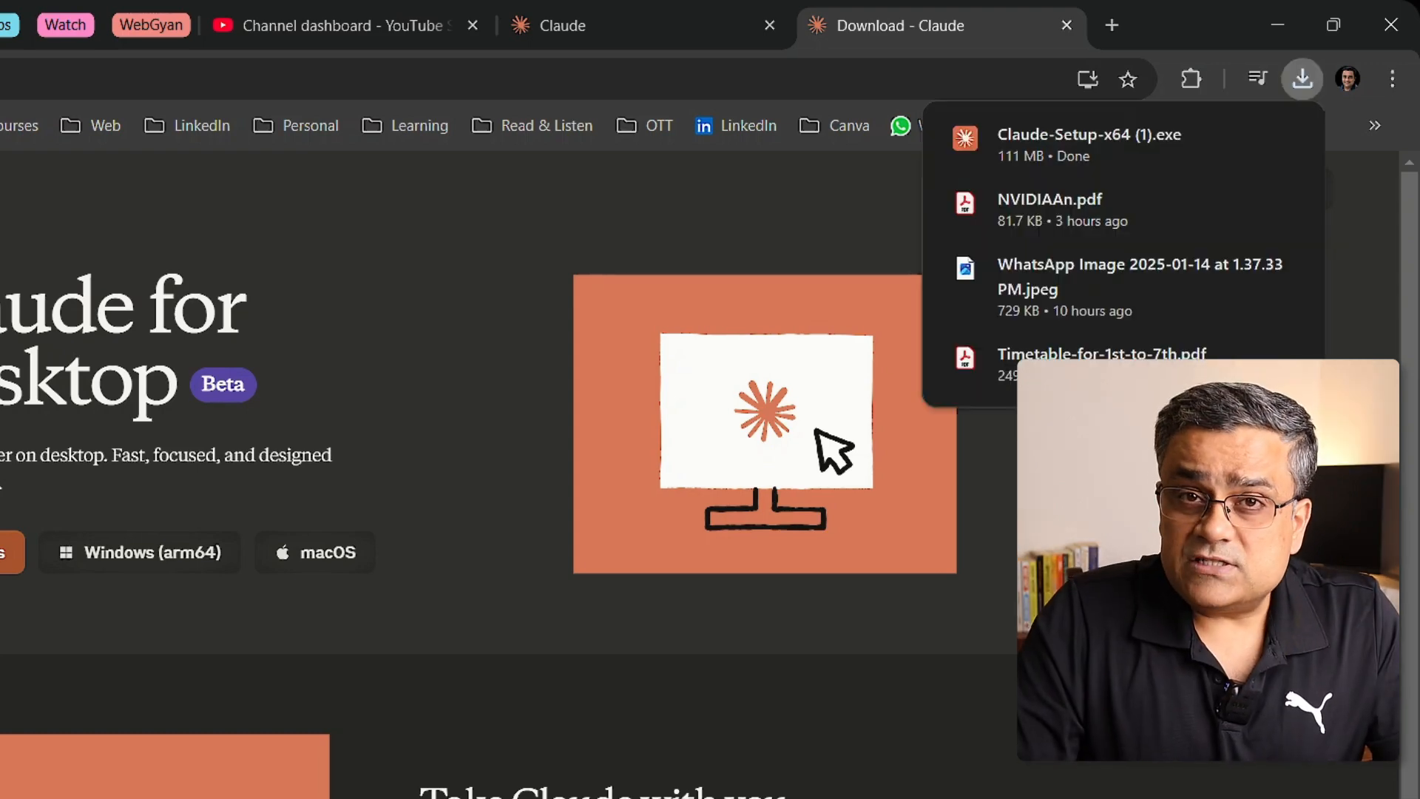
{"action": "mouse_move", "coordinate": [1041, 145]}
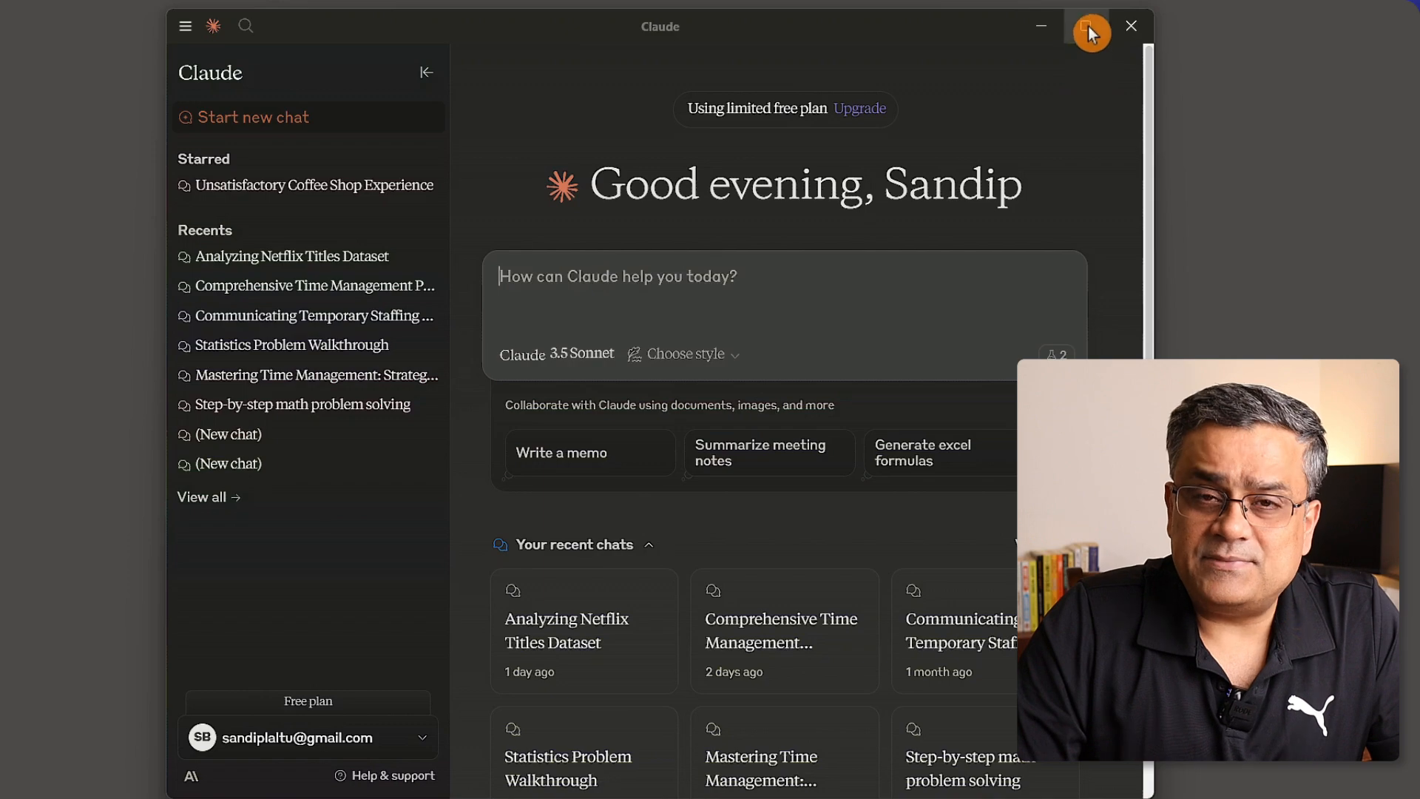
- Maximize the Claude Desktop window
{"action": "left_click", "coordinate": [1089, 27]}
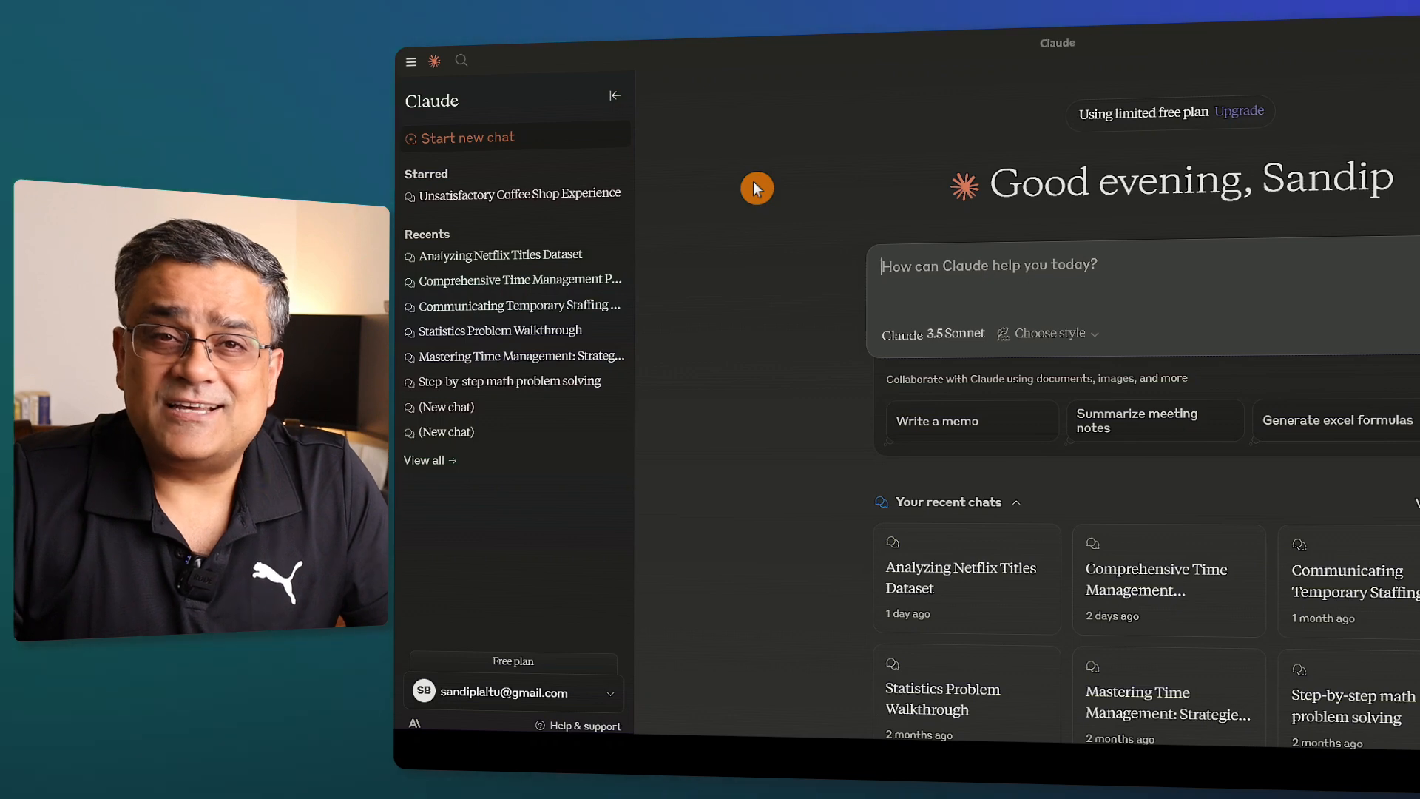
{"action": "mouse_move", "coordinate": [781, 138]}
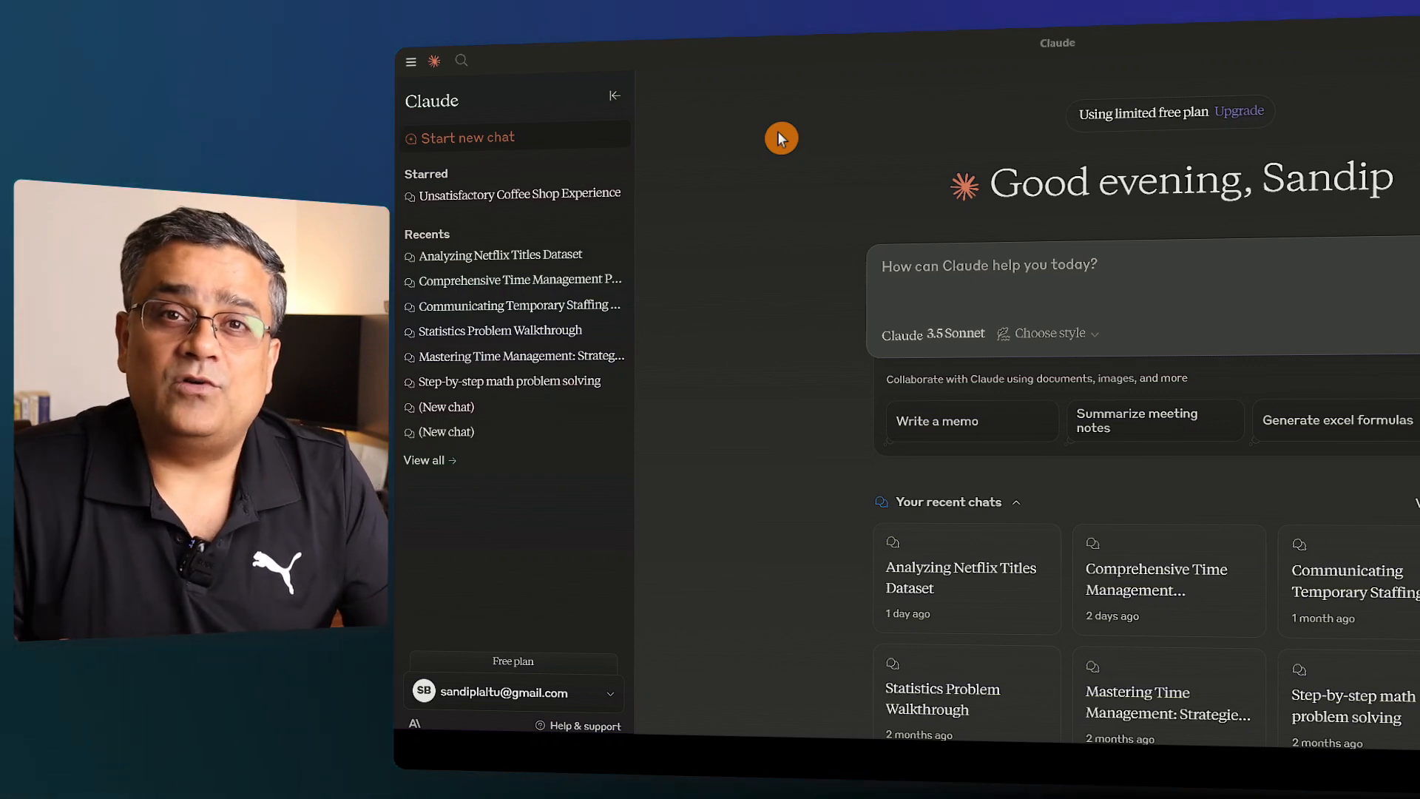
{"action": "mouse_move", "coordinate": [444, 74]}
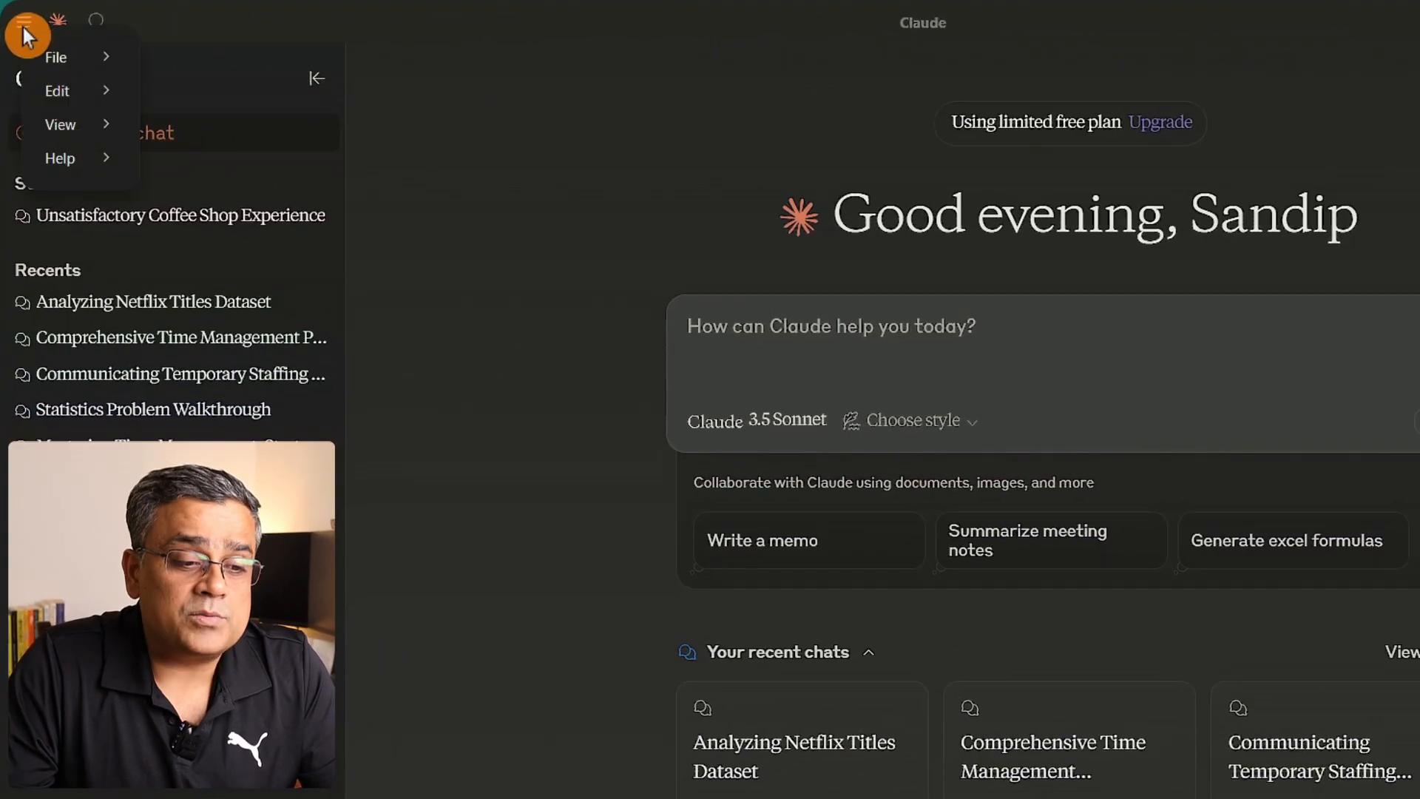
- Open Settings from the File menu
{"action": "left_click", "coordinate": [56, 57]}
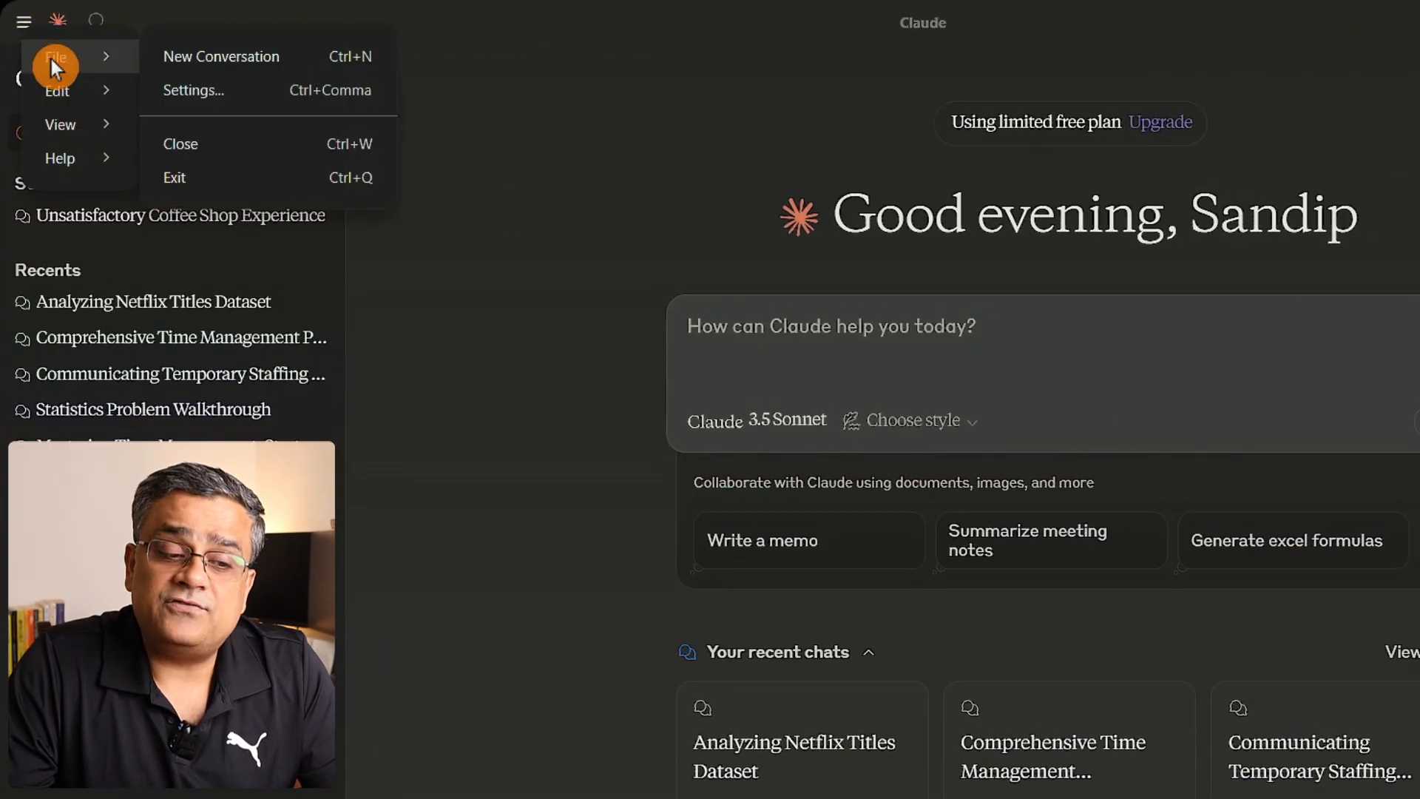
{"action": "mouse_move", "coordinate": [257, 89]}
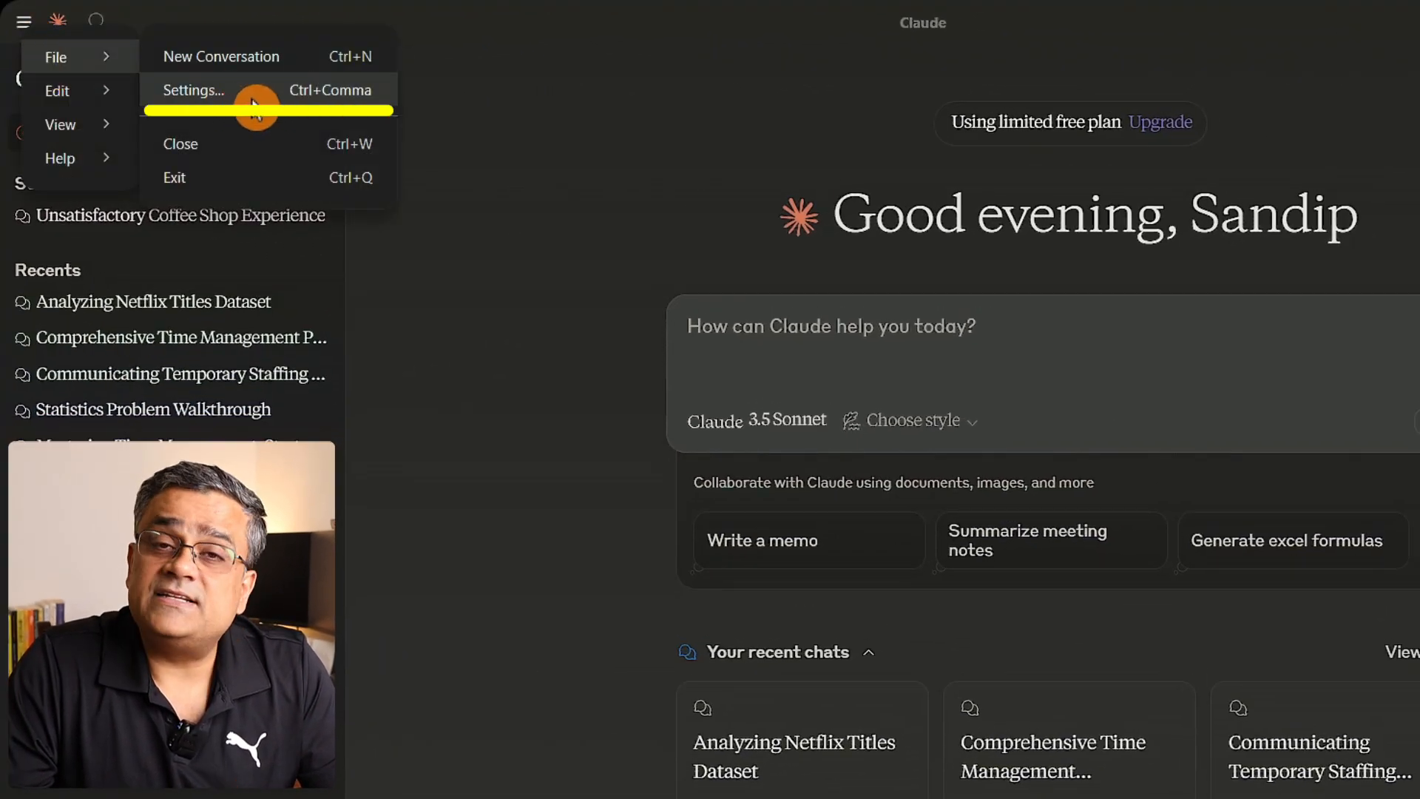
{"action": "left_click", "coordinate": [193, 89]}
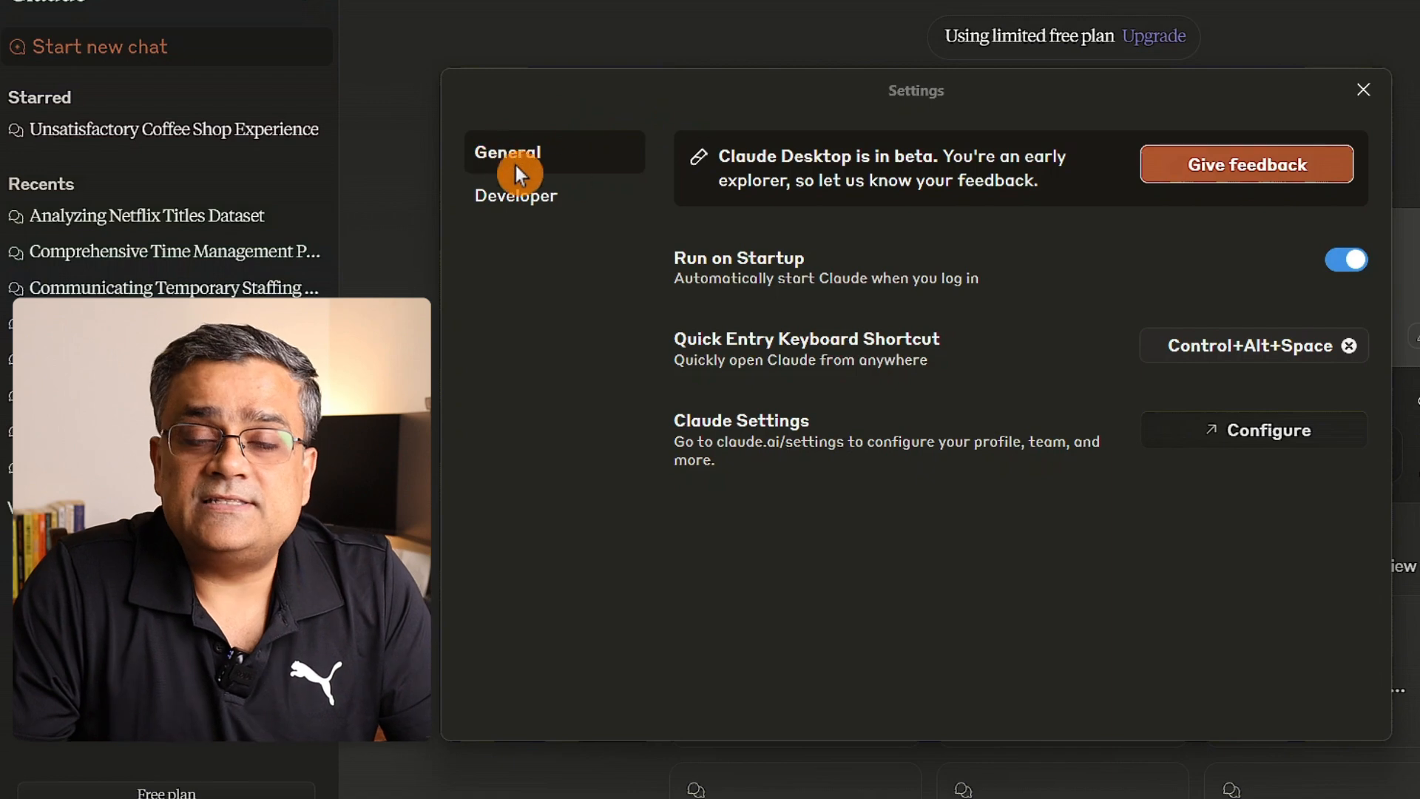
{"action": "mouse_move", "coordinate": [1033, 307]}
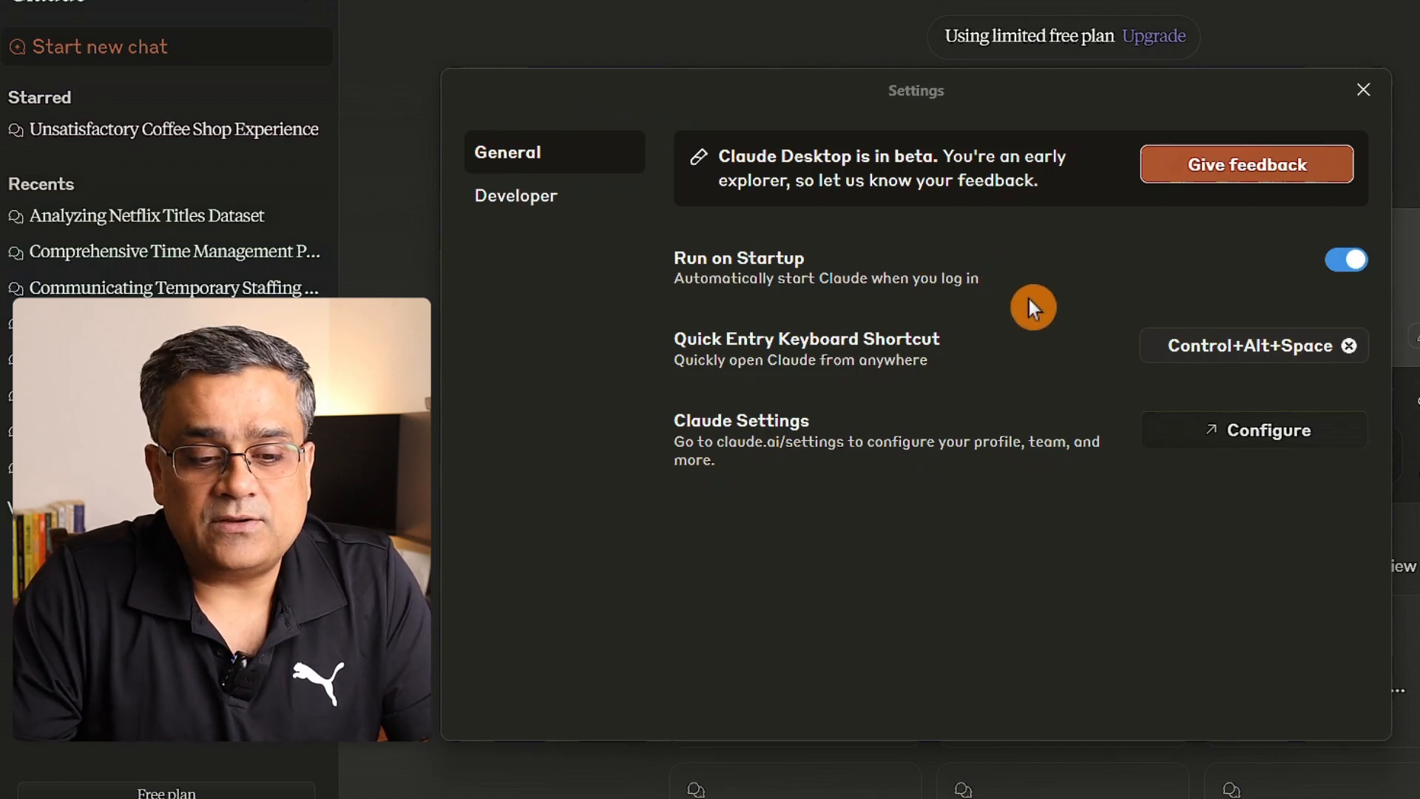
{"action": "mouse_move", "coordinate": [1039, 289]}
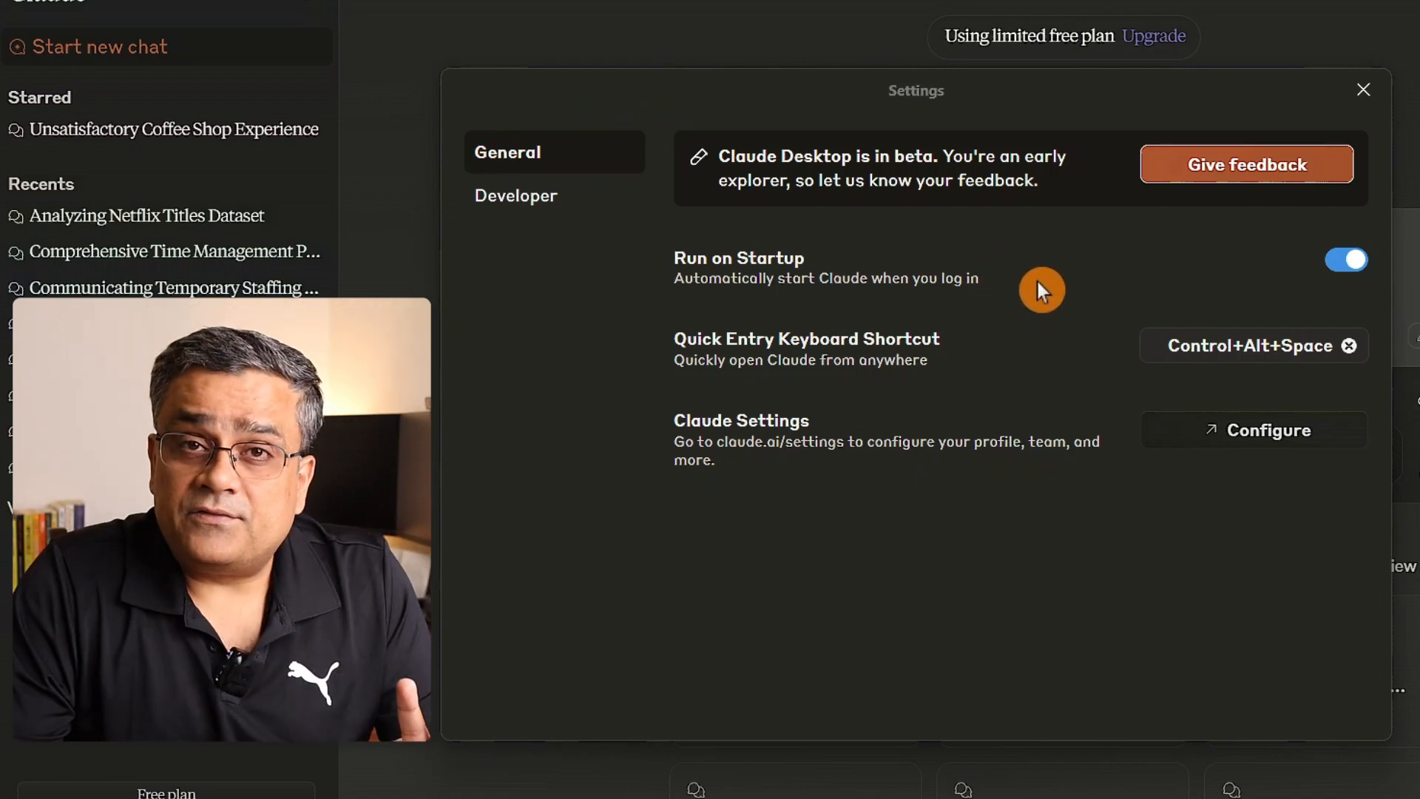
{"action": "mouse_move", "coordinate": [645, 306]}
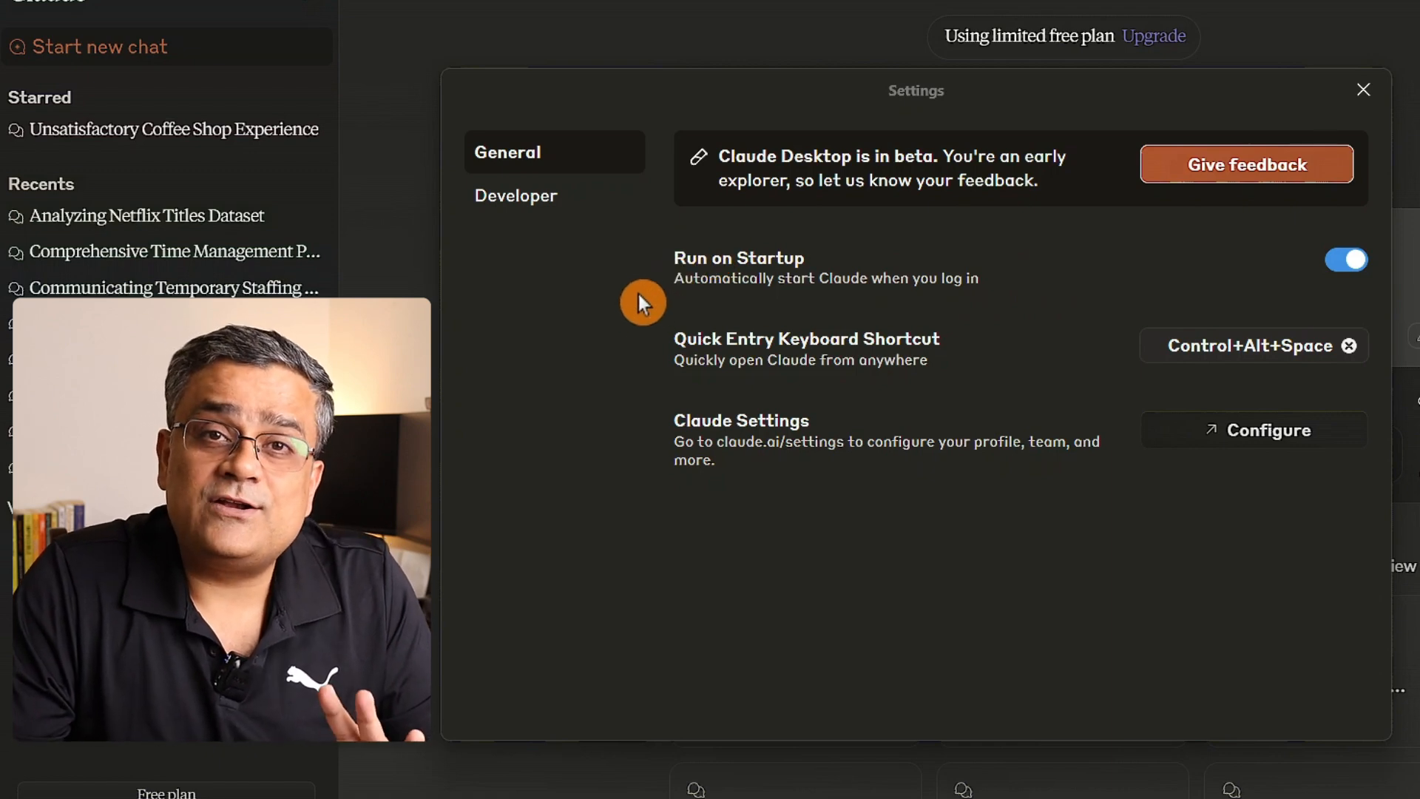
{"action": "mouse_move", "coordinate": [1246, 284]}
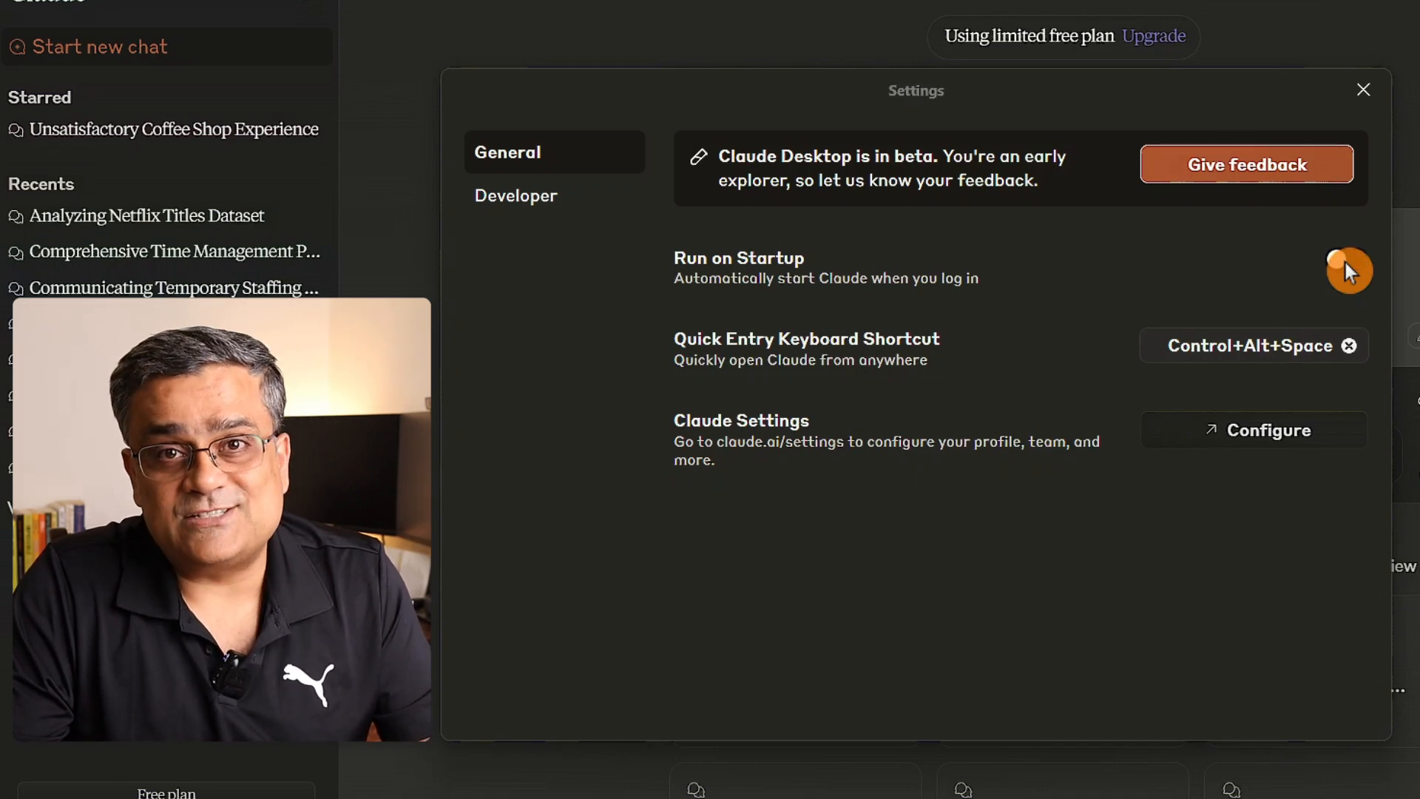
- Switch off Run on Startup and close the Settings window
{"action": "left_click", "coordinate": [1345, 259]}
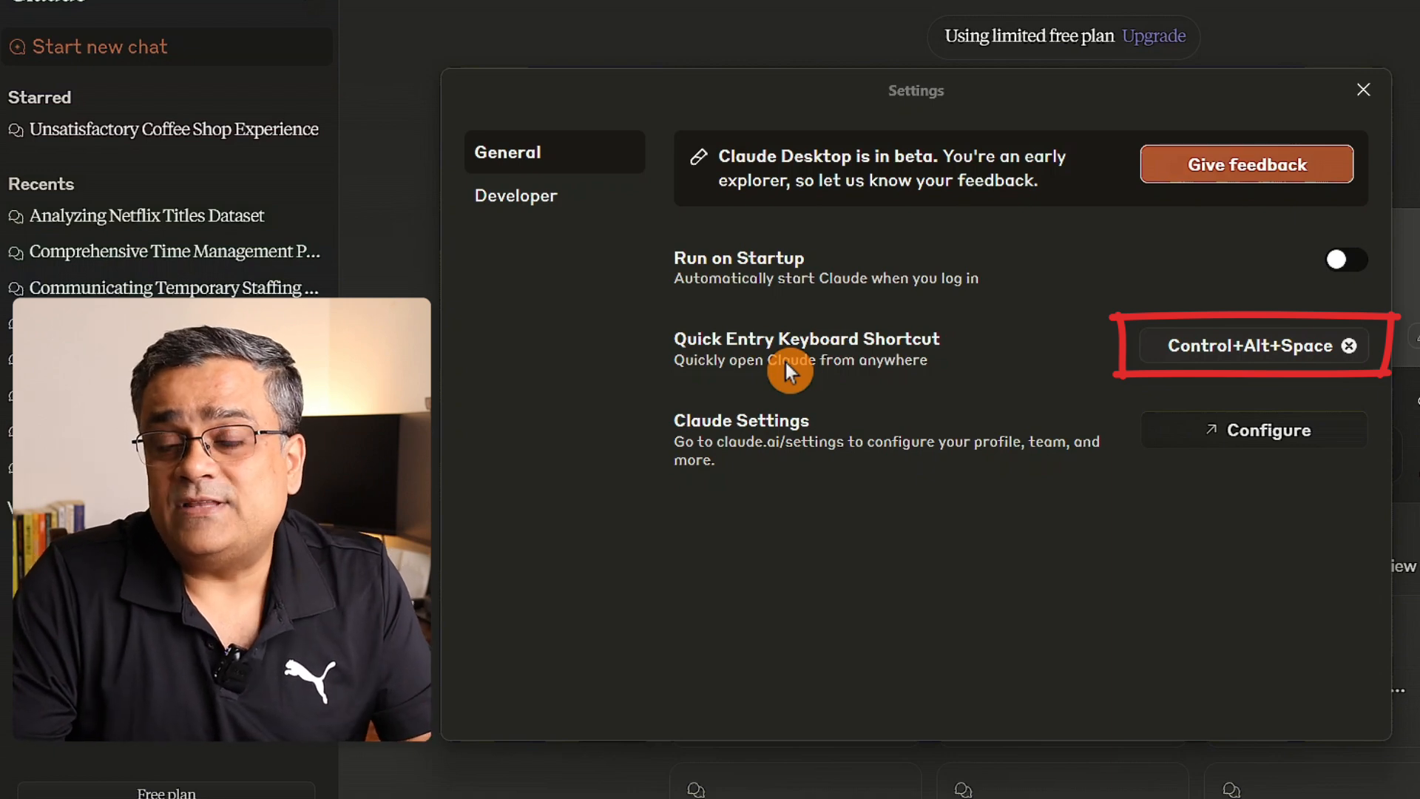
{"action": "mouse_move", "coordinate": [815, 371]}
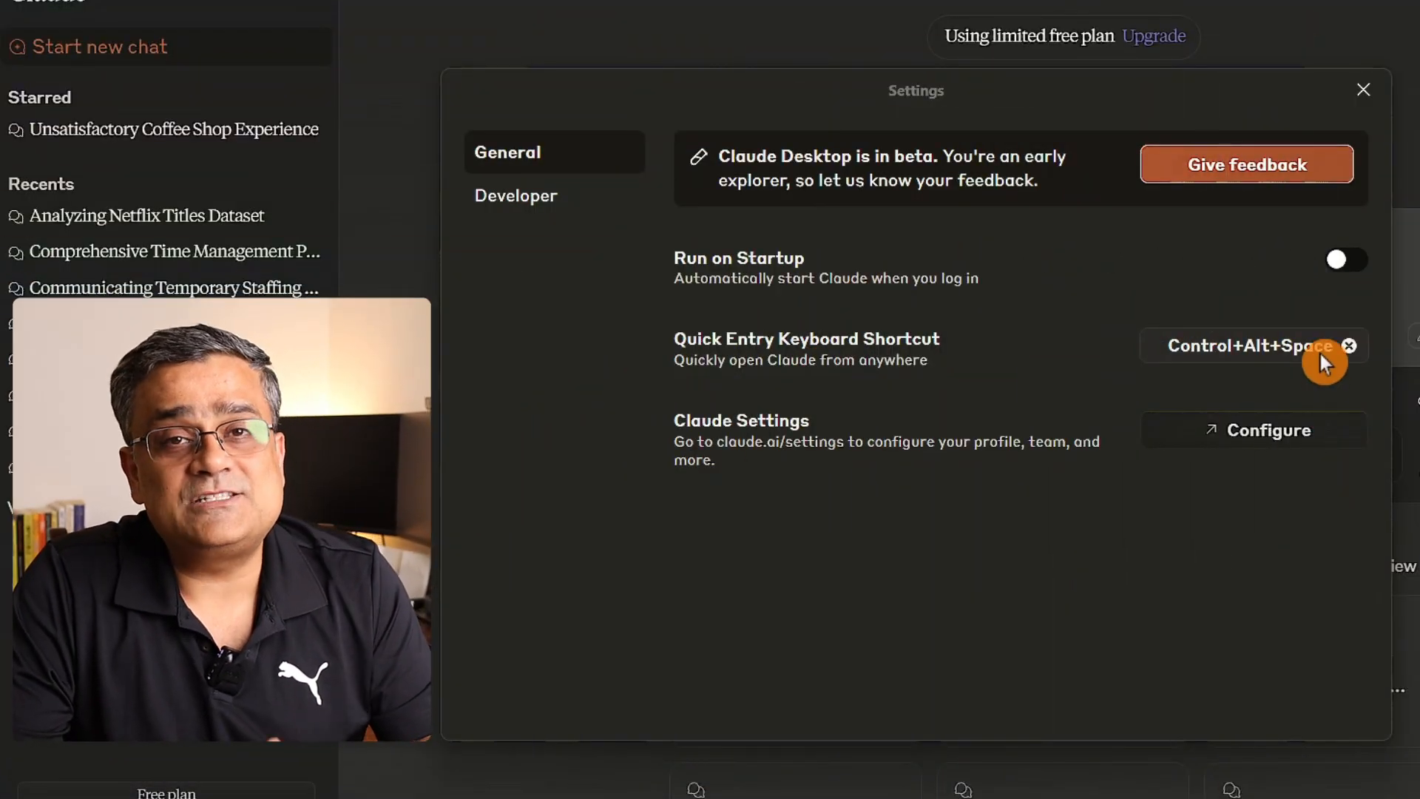
{"action": "left_click", "coordinate": [1362, 90]}
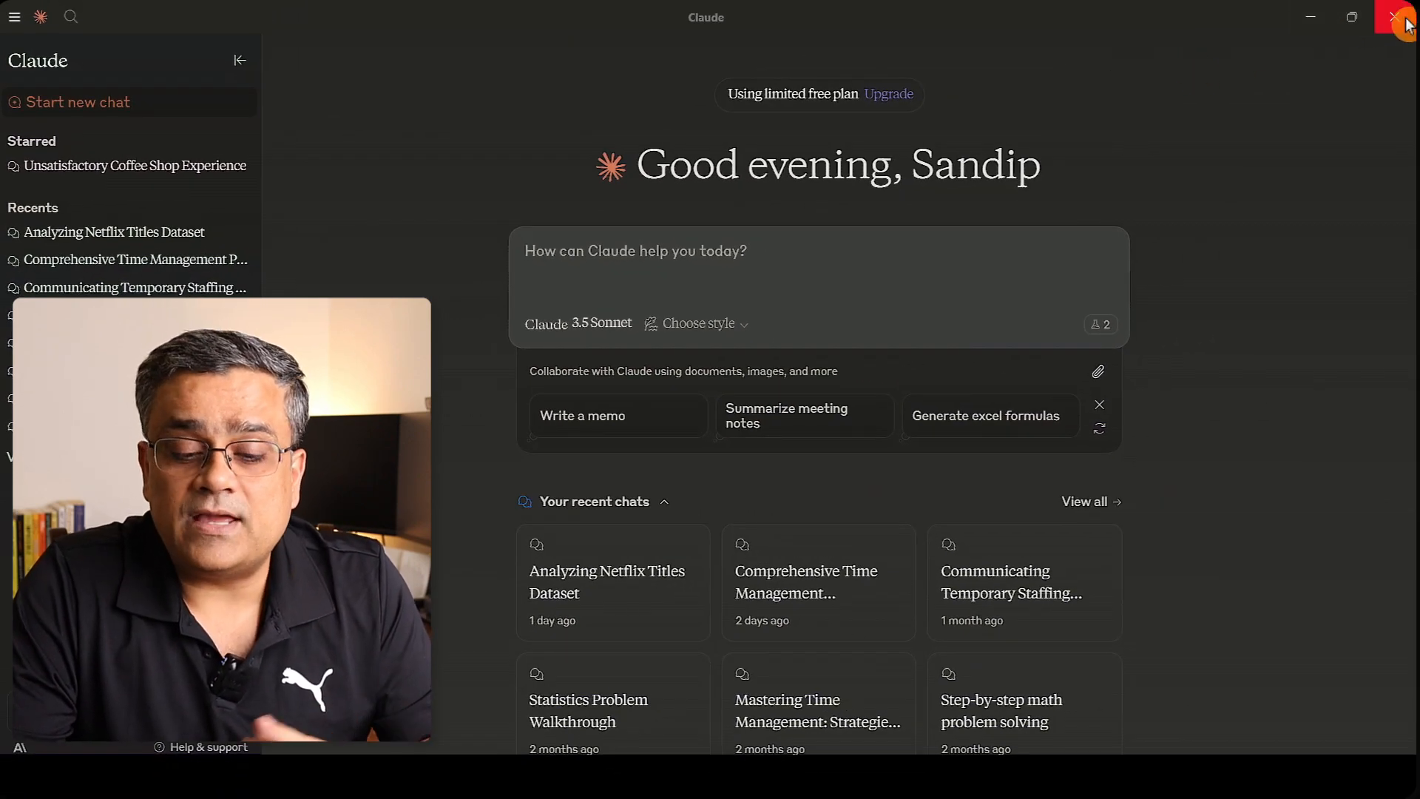
- Close the main Claude Desktop window
{"action": "left_click", "coordinate": [1399, 16]}
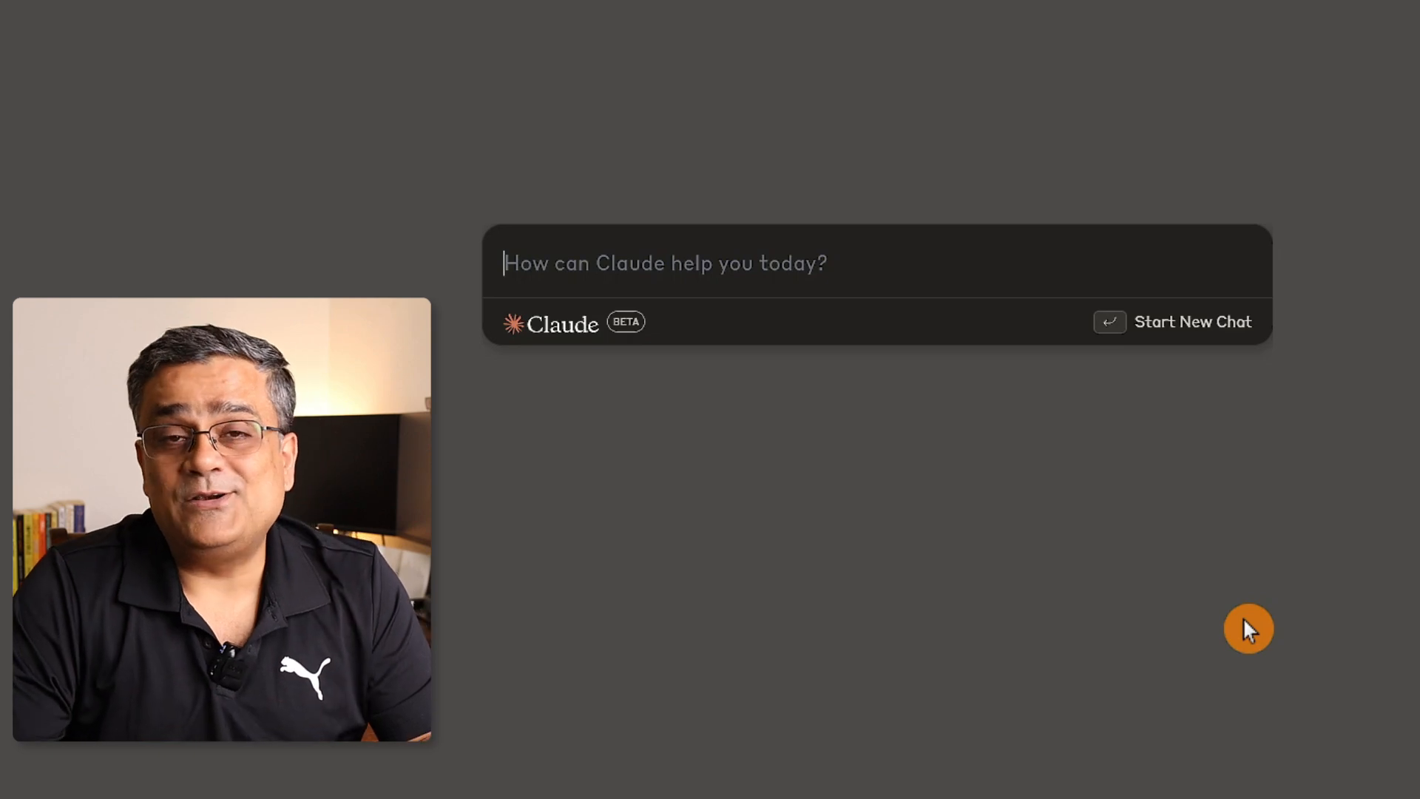
{"action": "mouse_move", "coordinate": [1318, 788]}
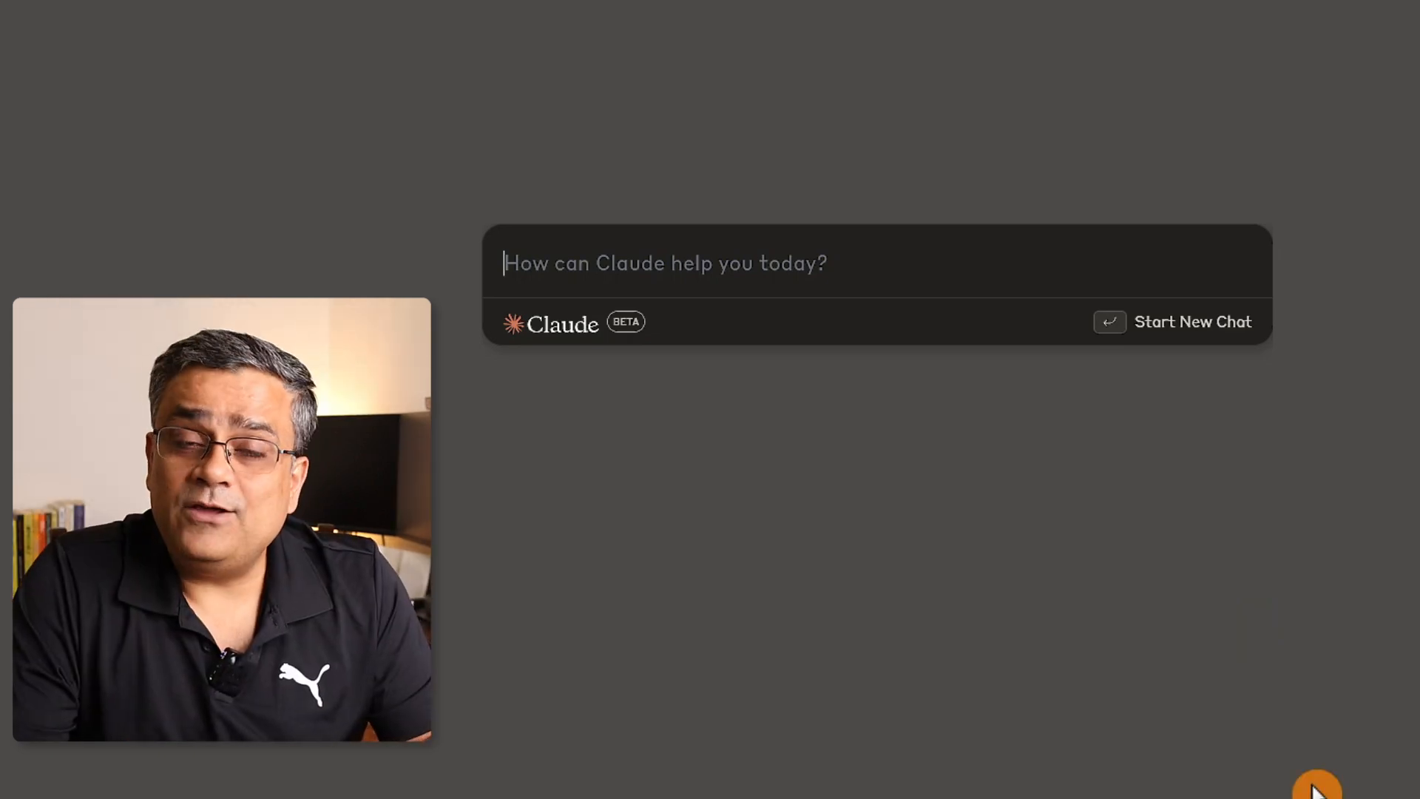